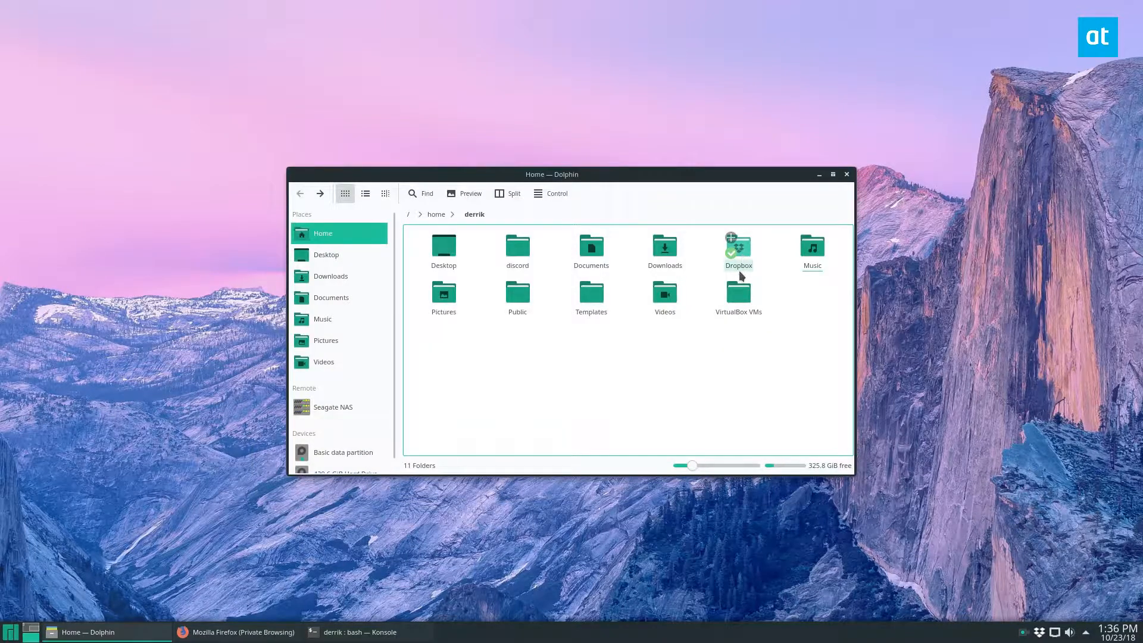
- Browse the synced Dropbox folder, return to Home, and bring the Konsole terminal to the front
double_click(738, 246)
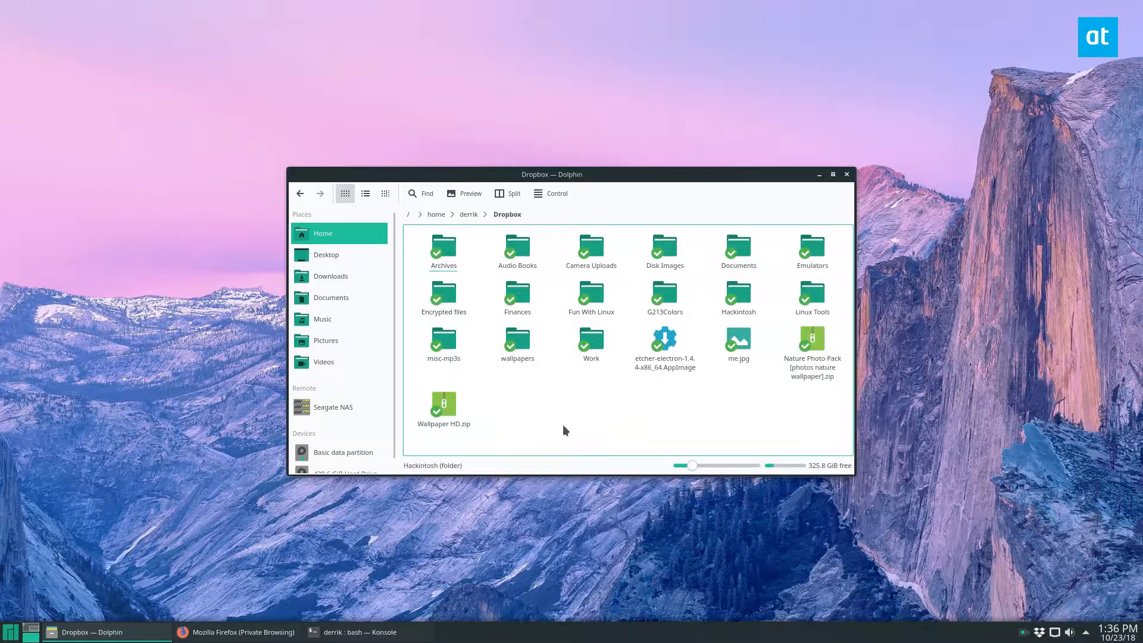
left_click(846, 173)
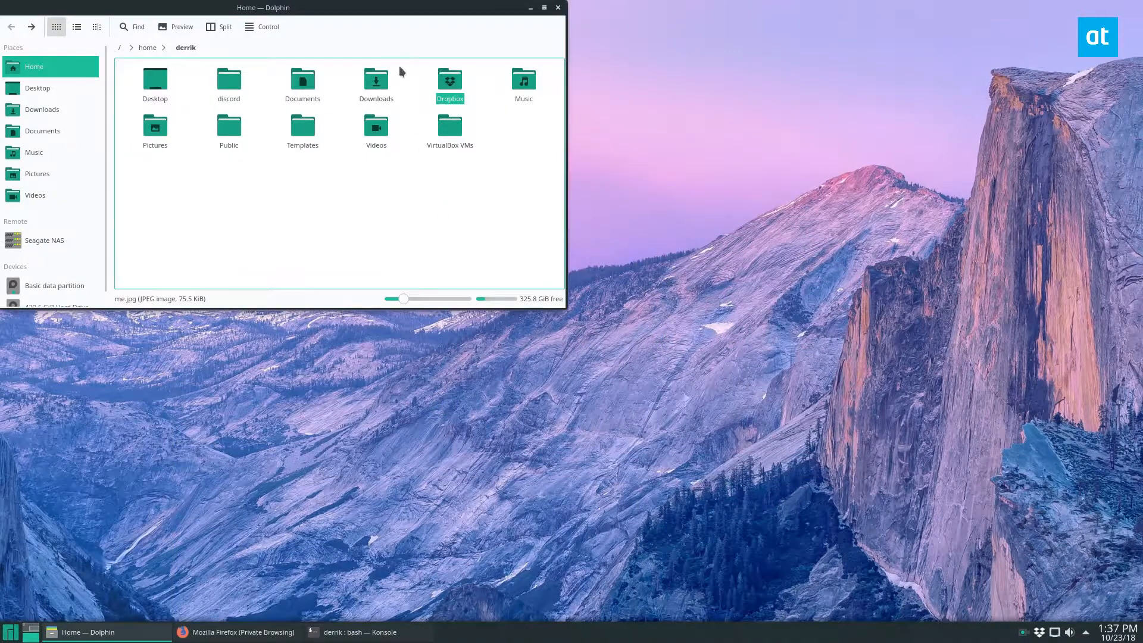
left_click_drag(261, 7, 556, 132)
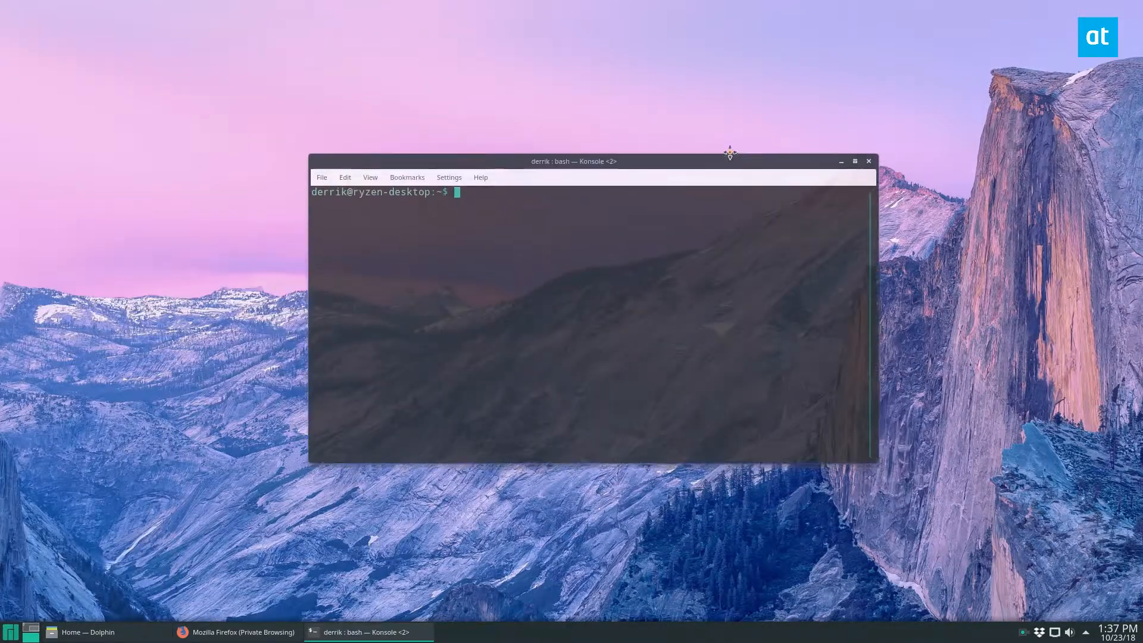
left_click_drag(574, 160, 548, 151)
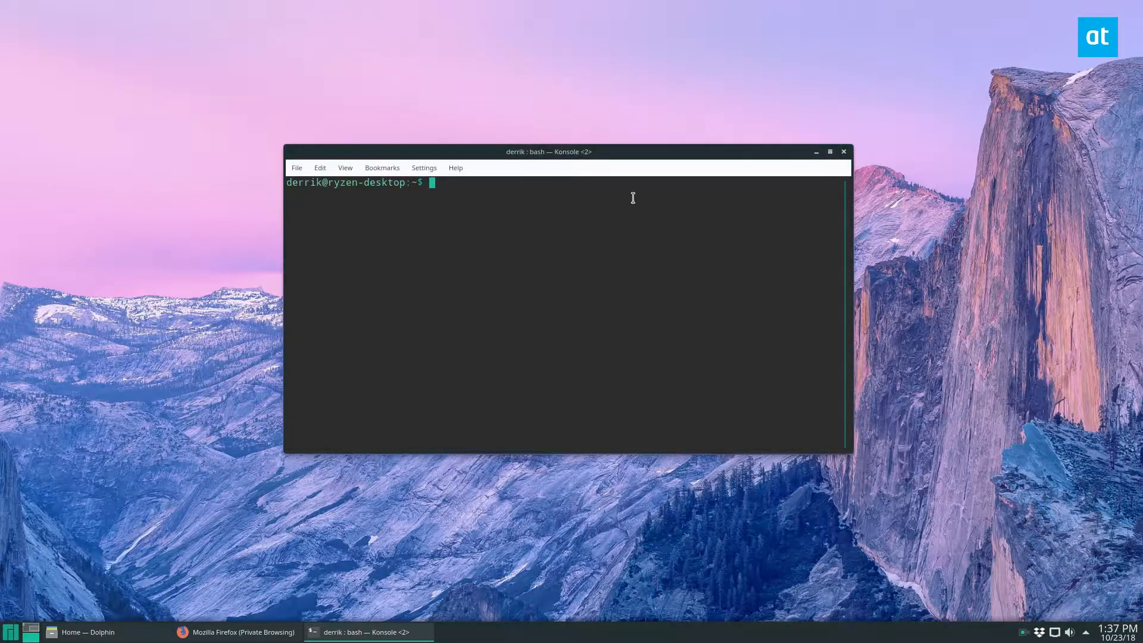
- Search pkgs.org via '!pkgs' for 'dolp' and go to the dolphin-plugins package page
left_click(236, 633)
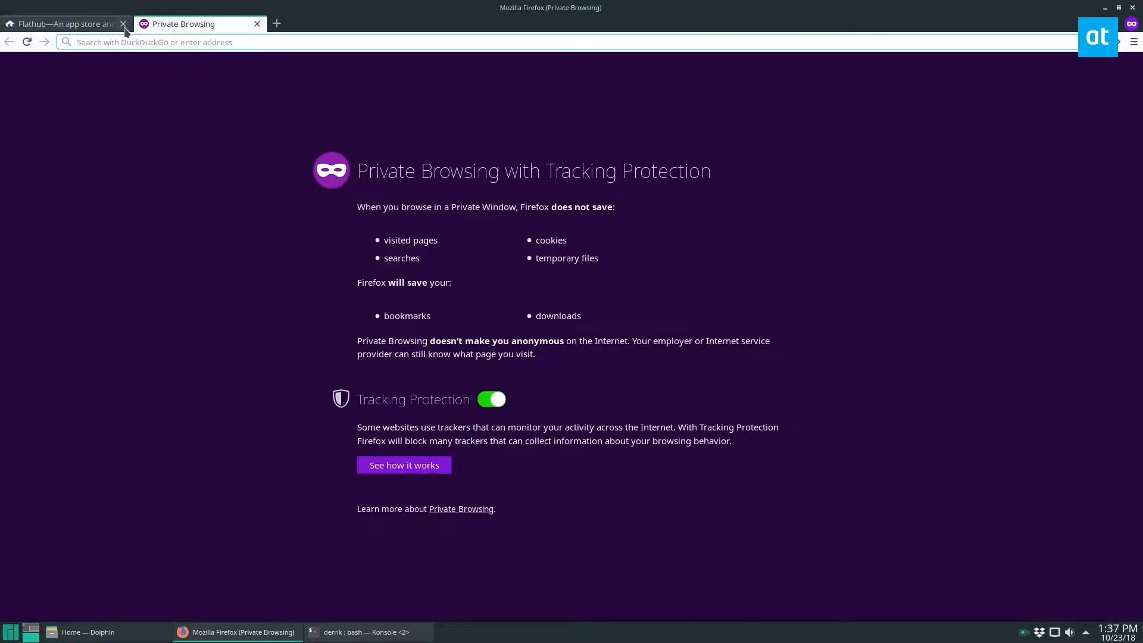
type("!pkgs.org")
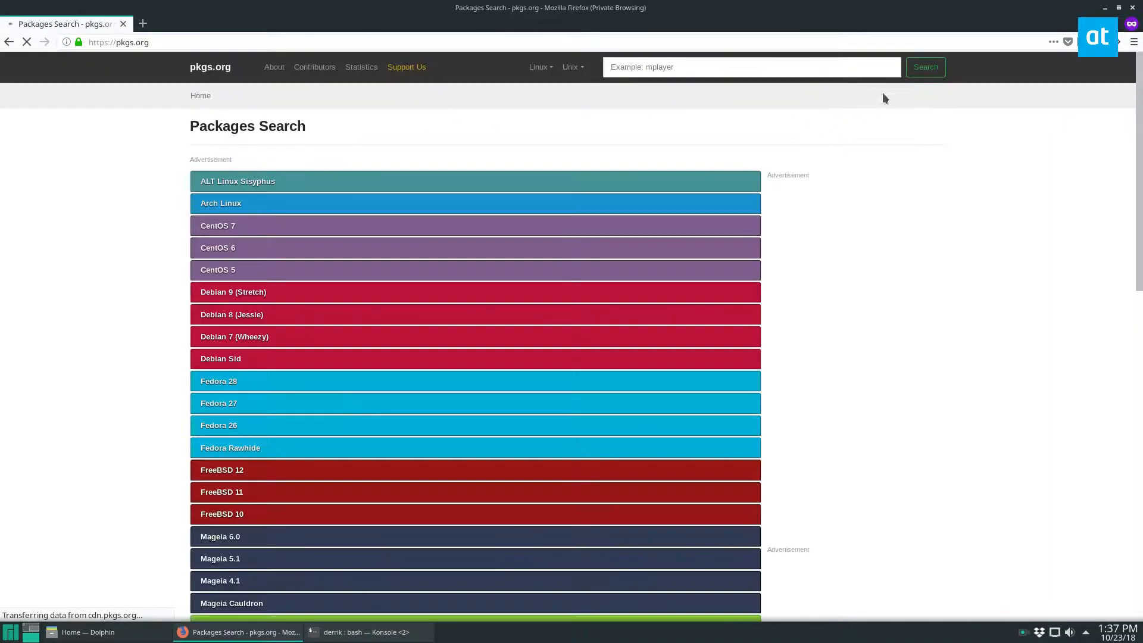
type("dolphin-")
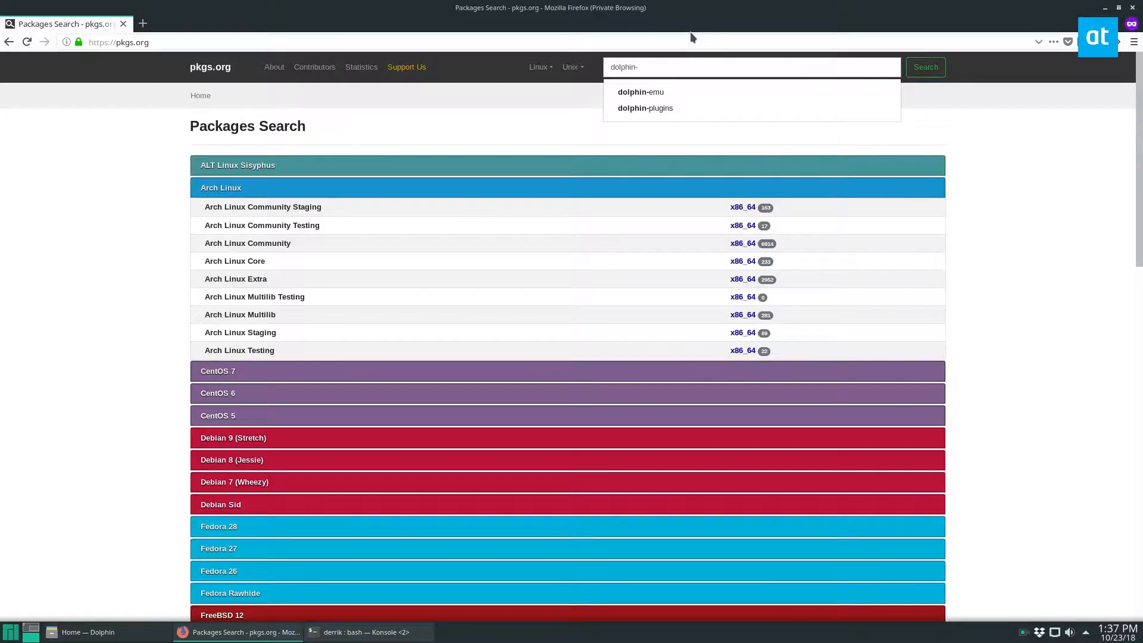
left_click(644, 108)
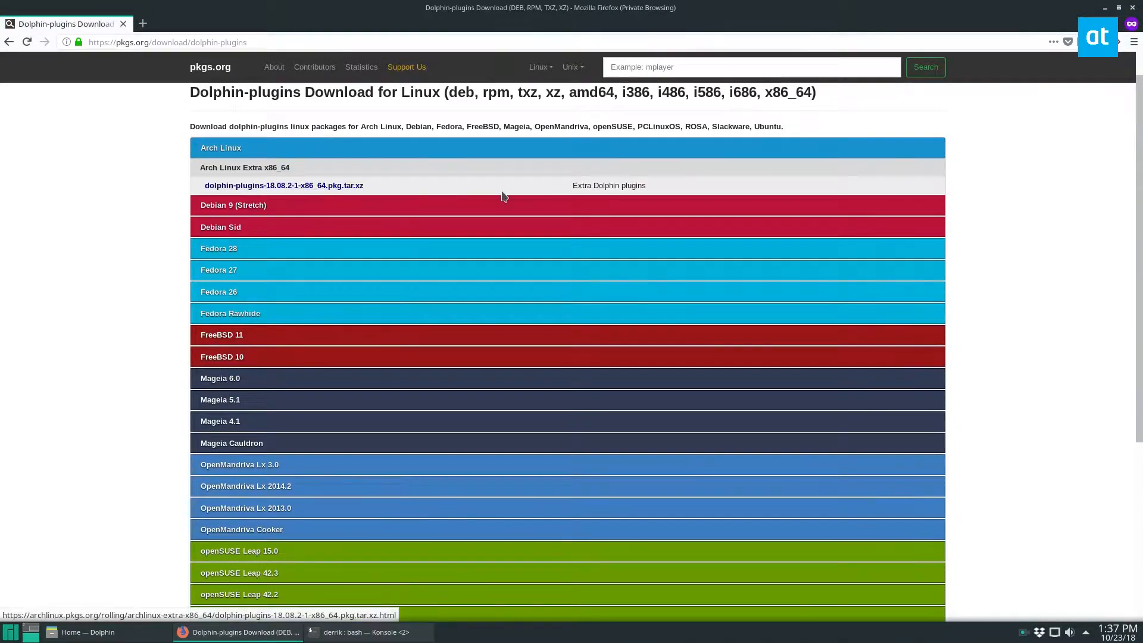
- Scroll the distro list, expanding ROSA 2016.1 and then the Arch Linux 18.08.2 x86_64 entry
scroll("down", 3)
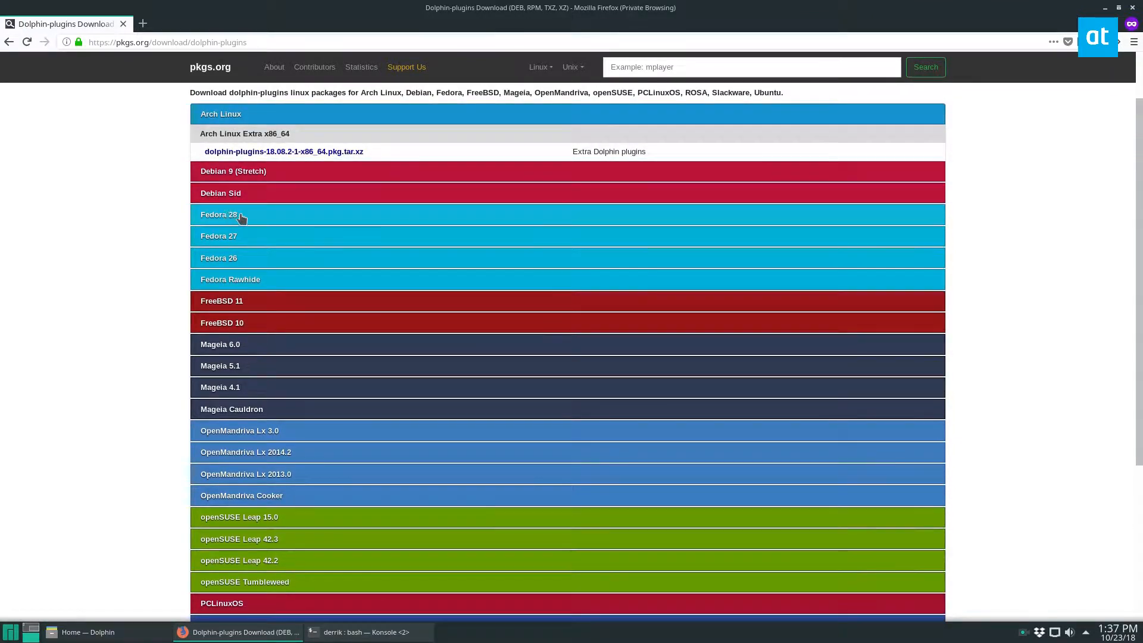
scroll("down", 3)
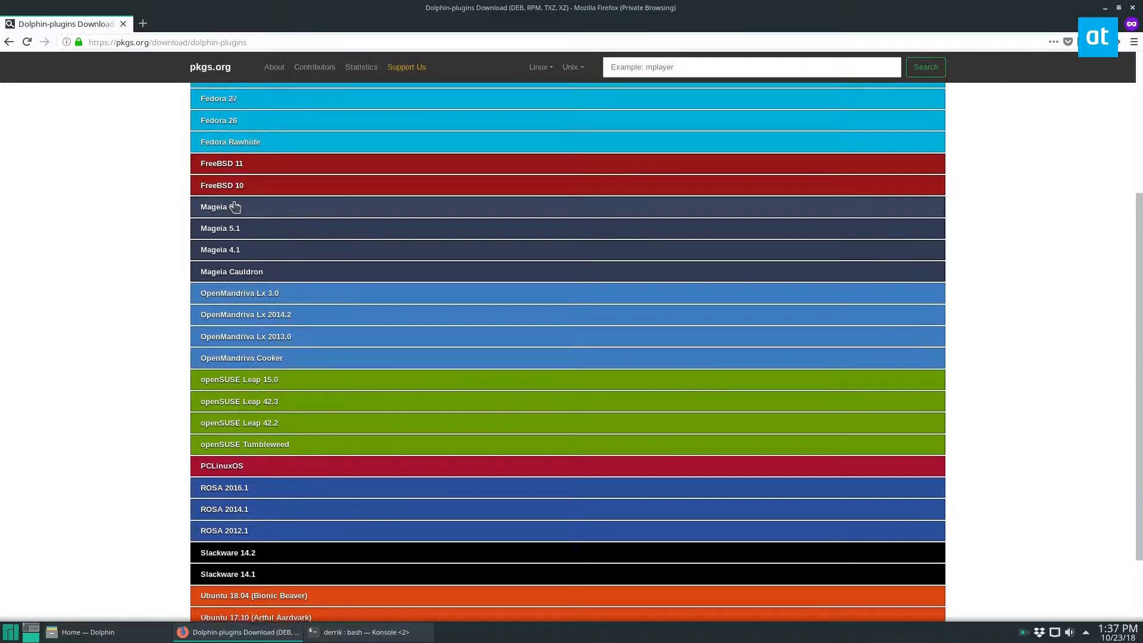
scroll("down", 3)
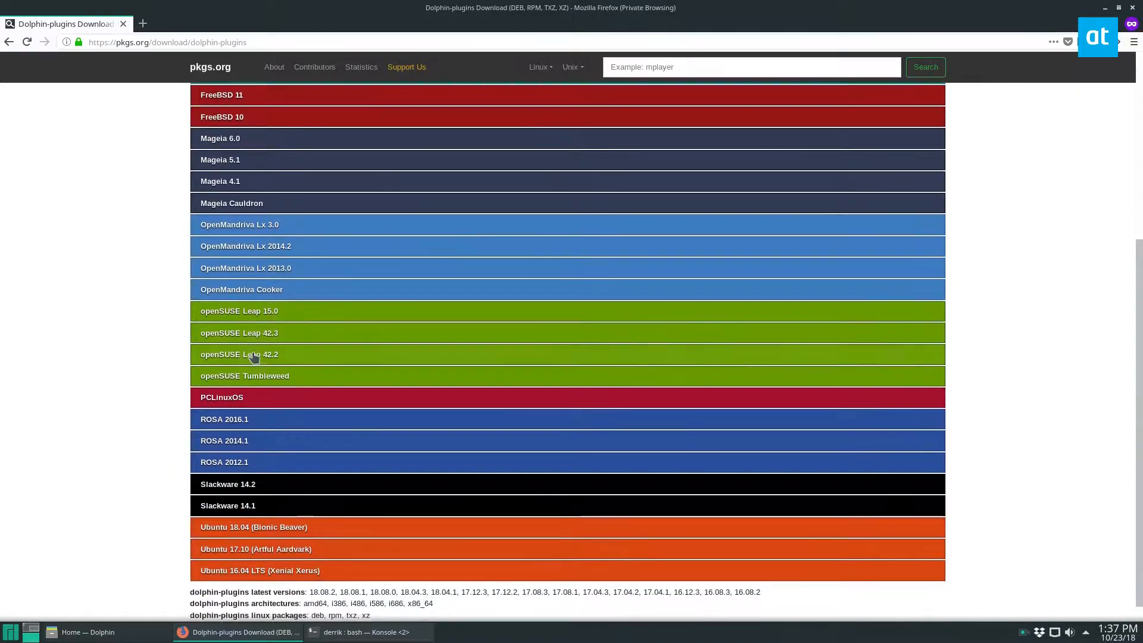
scroll("down", 3)
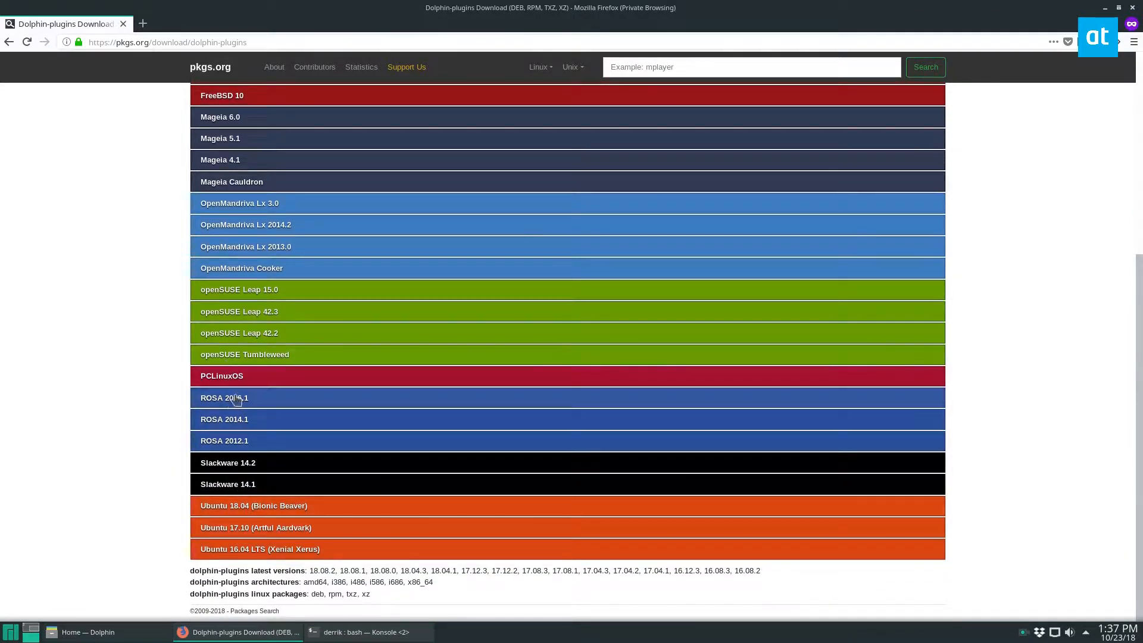
left_click(223, 398)
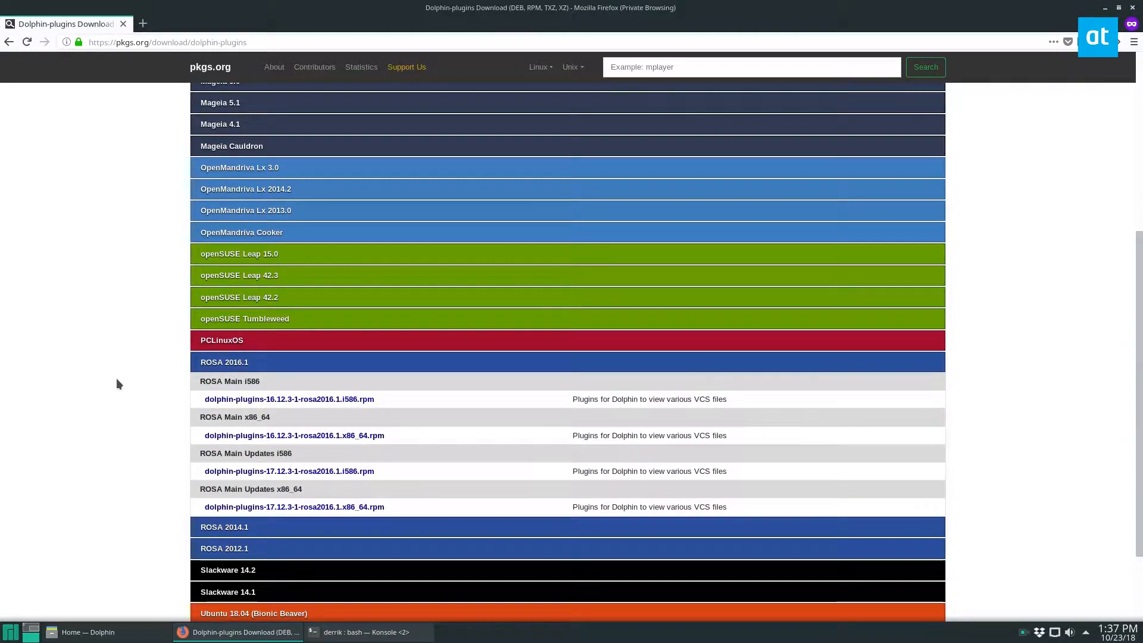
scroll("down", 3)
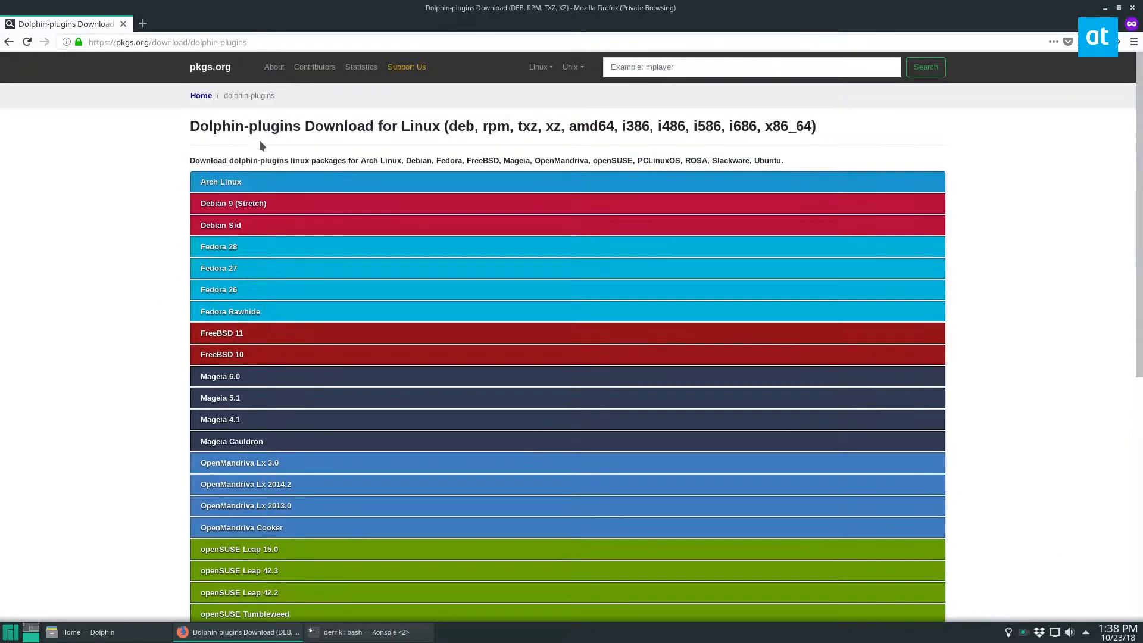
left_click(222, 181)
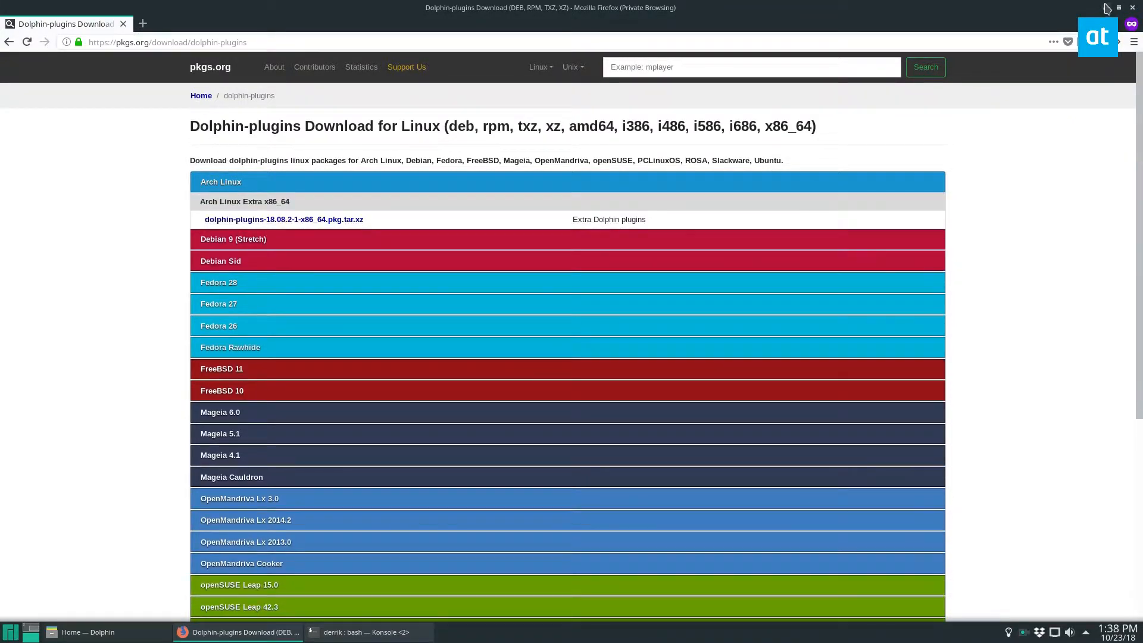
- Run 'sudo pacman -S dolphin-plugins' in Konsole to reinstall the package, then return to Dolphin
left_click(353, 632)
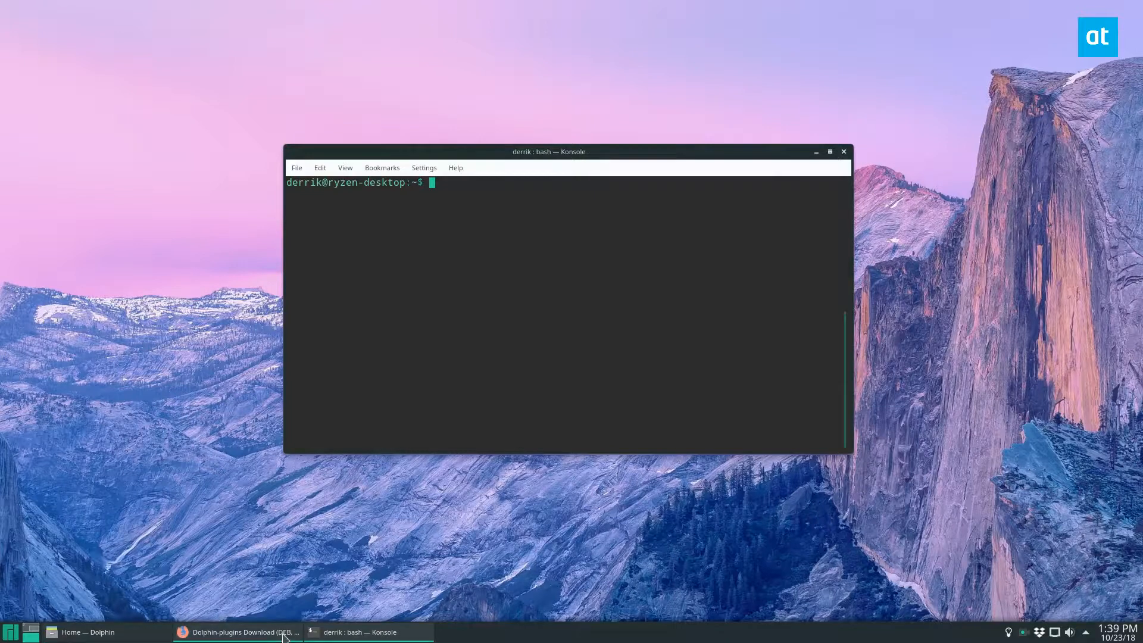
type("sudo pacman -S")
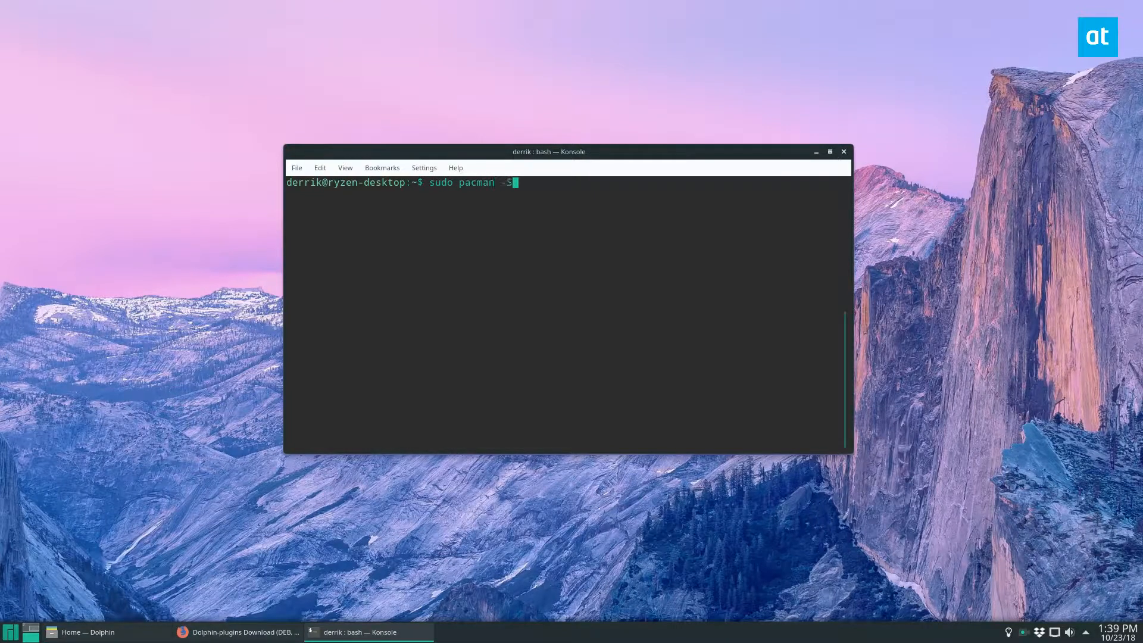
type("dolphin-luy")
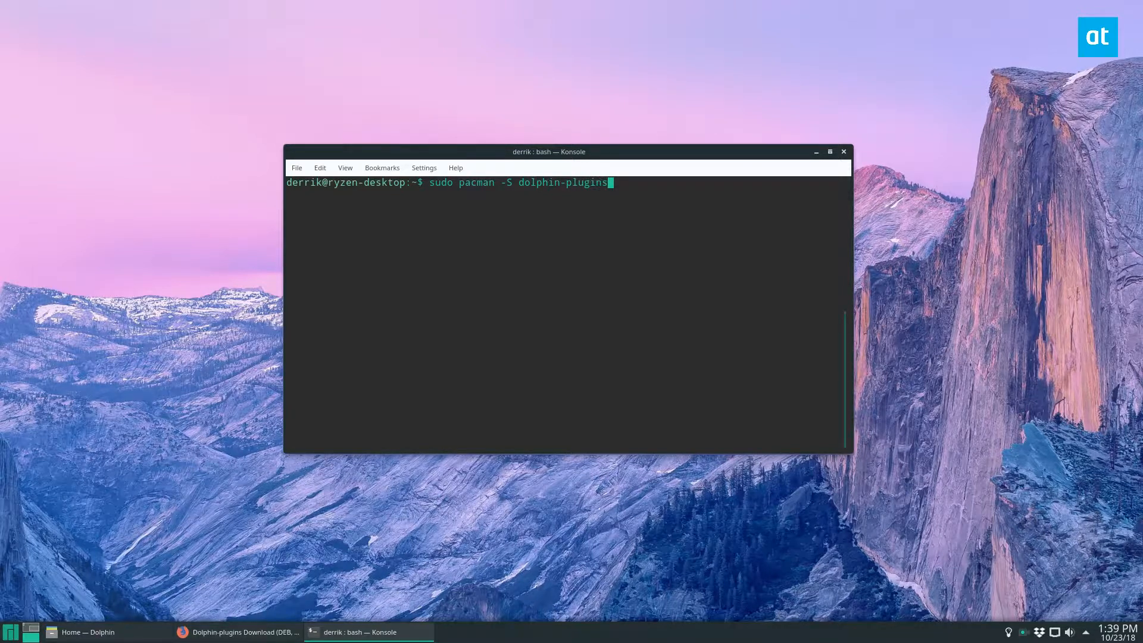
key("Return")
type("y")
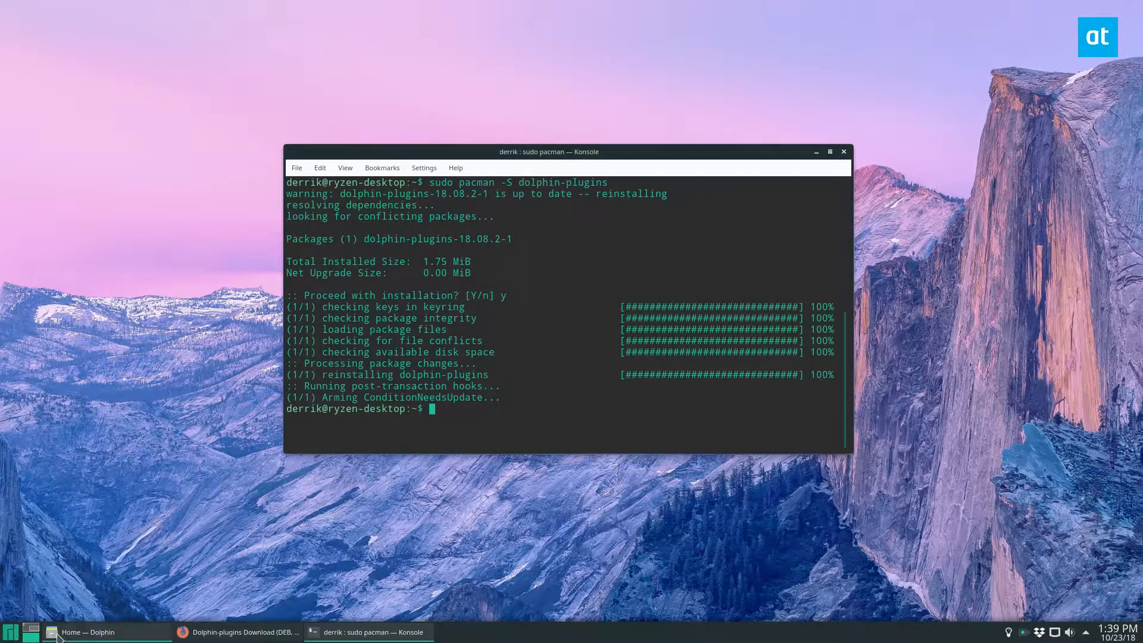
left_click(11, 631)
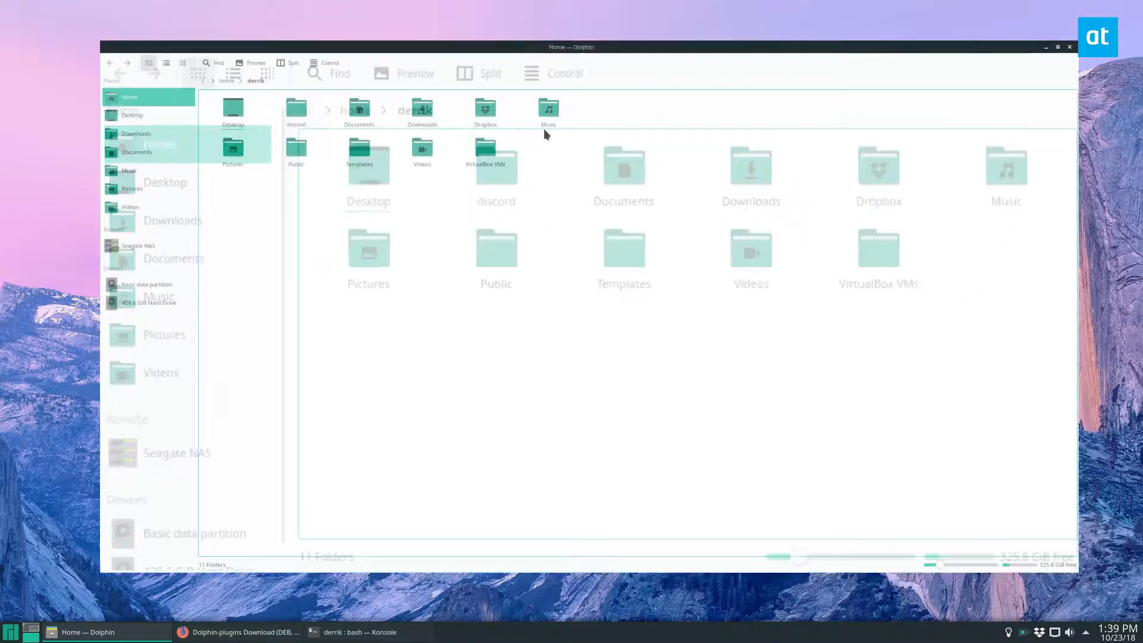
- Enable the Dropbox service in Dolphin's Services preferences and apply the change
left_click(268, 27)
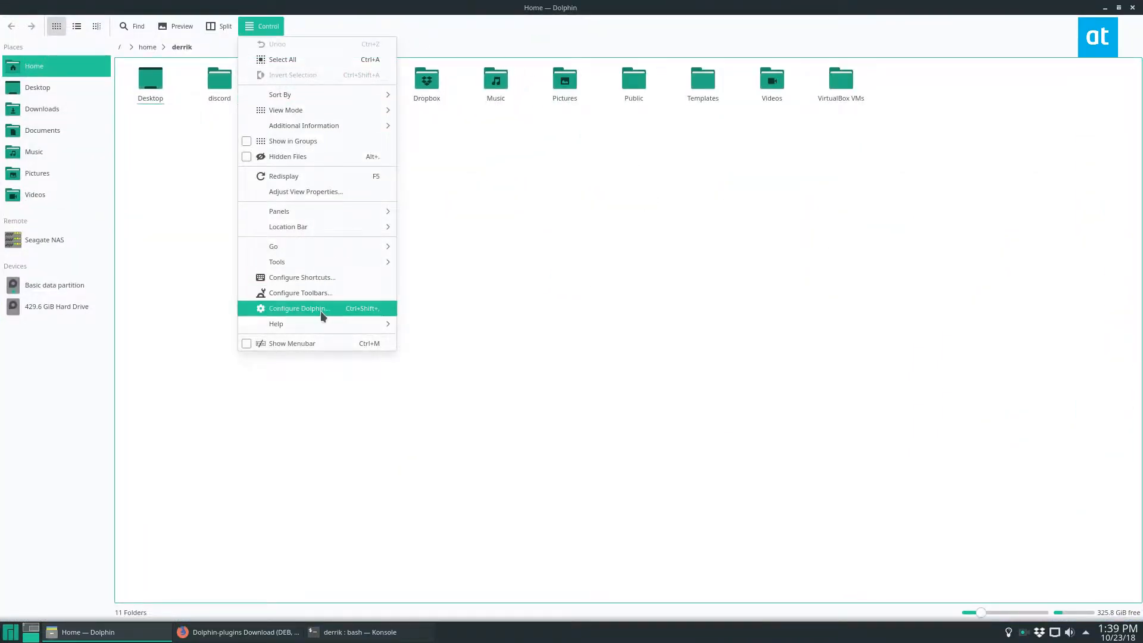
left_click(299, 307)
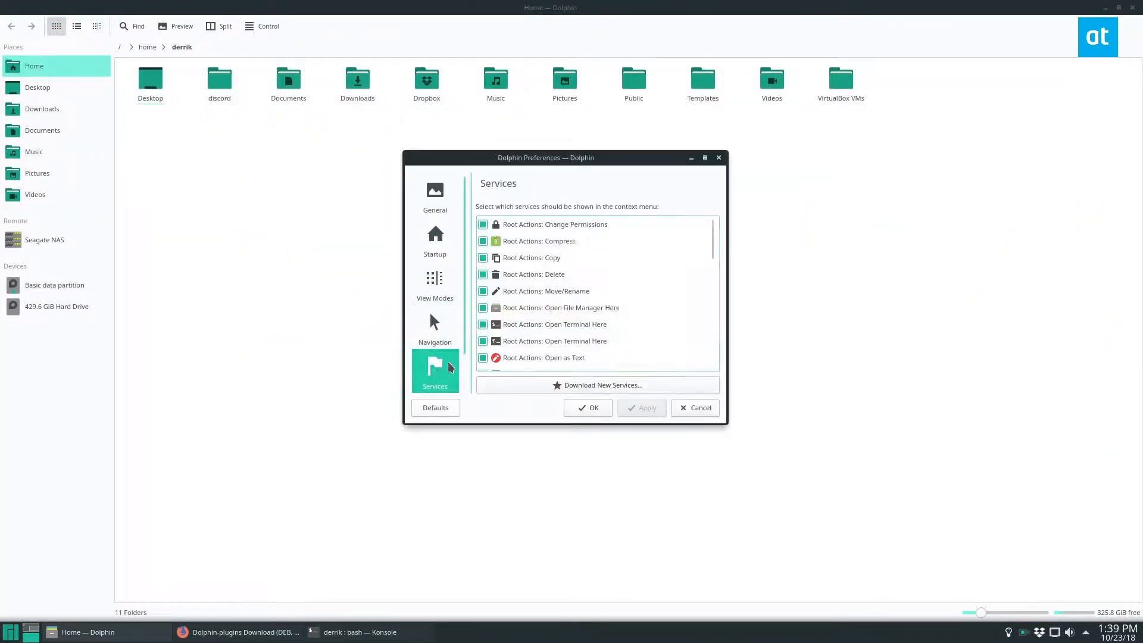
scroll("down", 3)
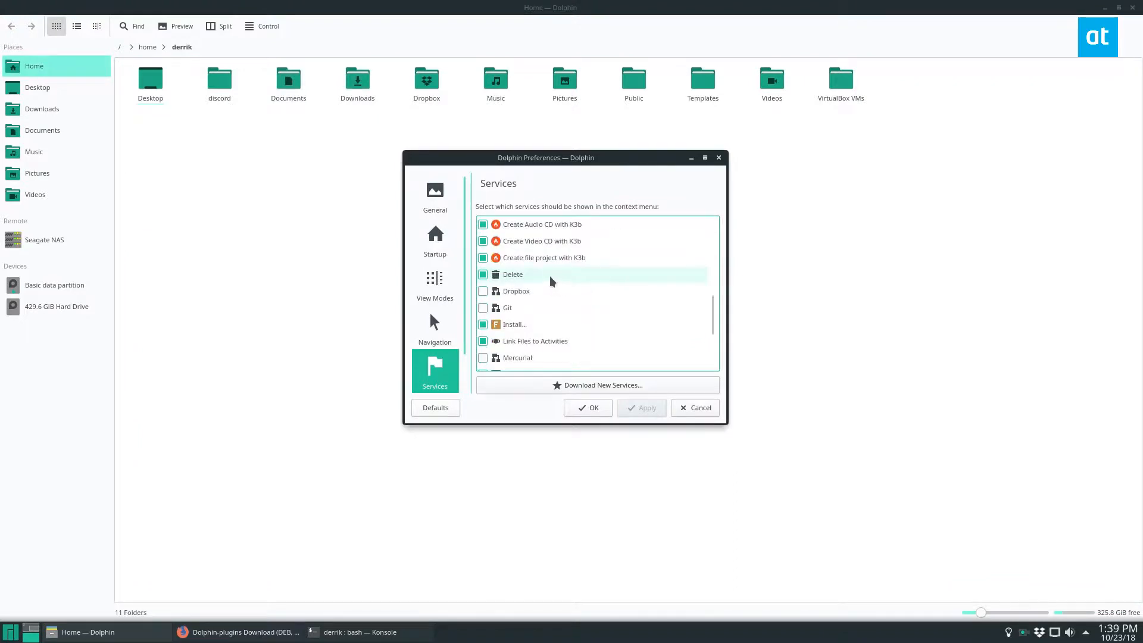
scroll("down", 3)
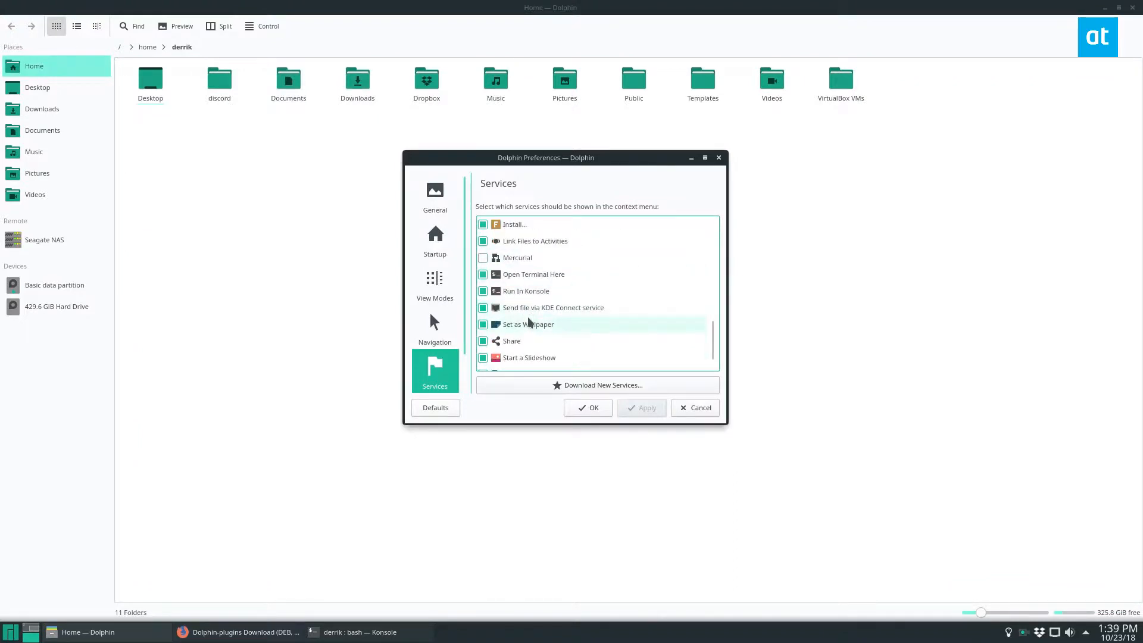
scroll("up", 3)
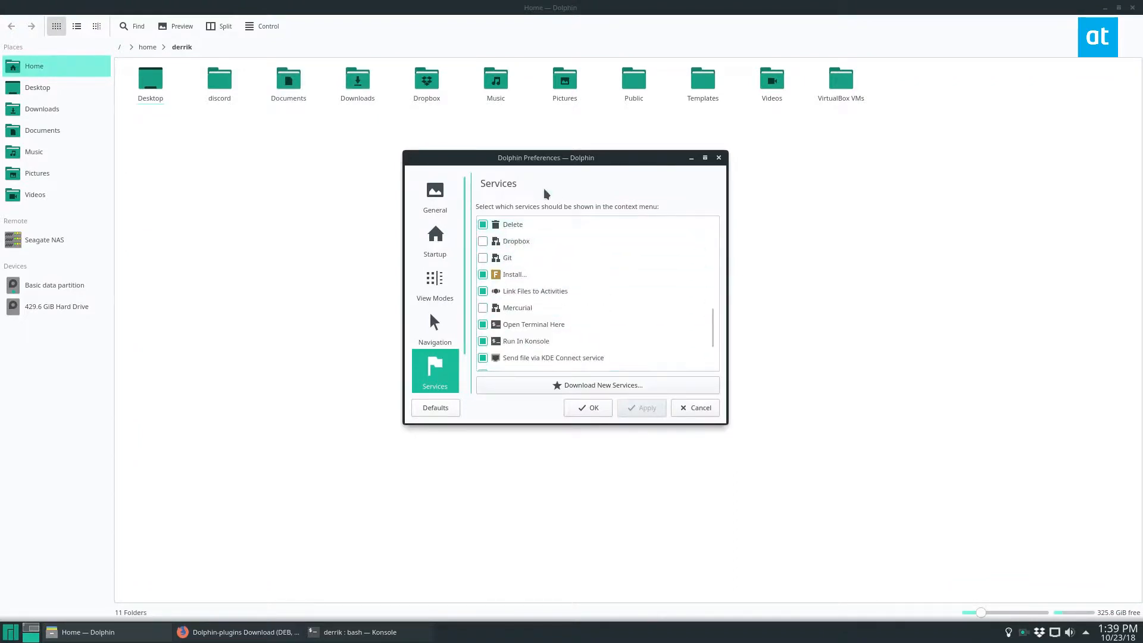
left_click(482, 240)
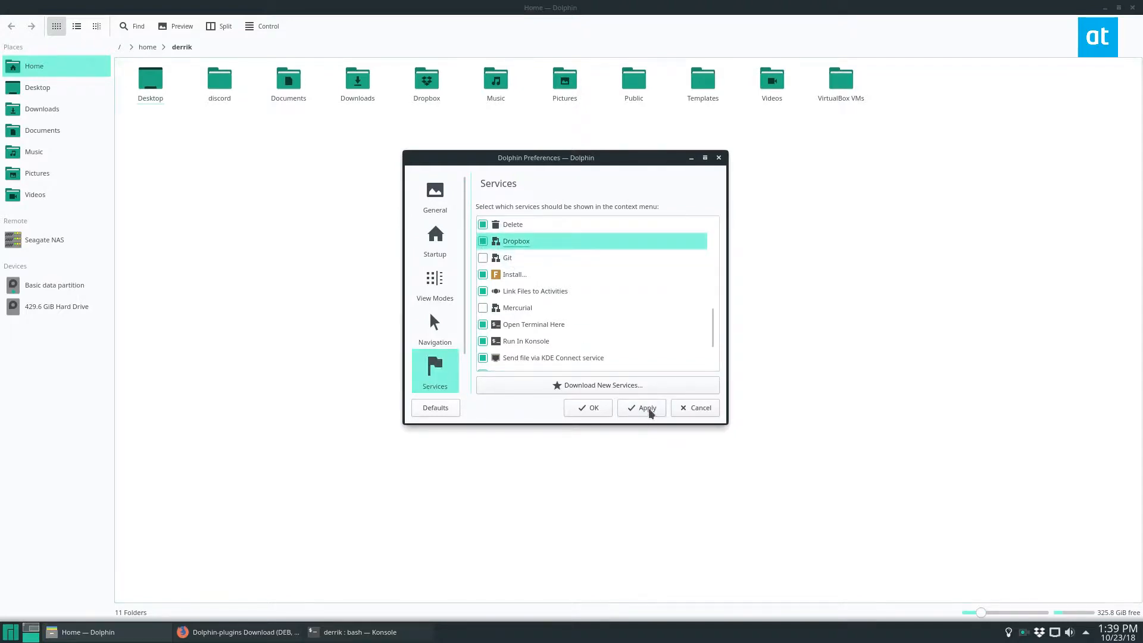
left_click(587, 407)
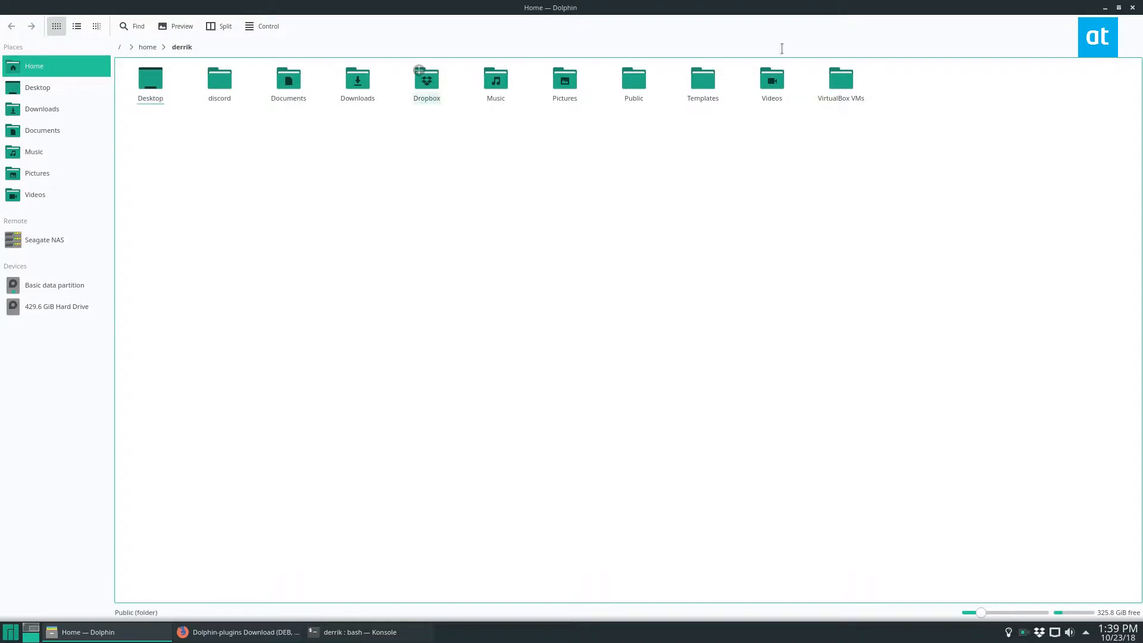
- Use the discord folder's Move to Dropbox context action to move it out of Home
left_click(11, 631)
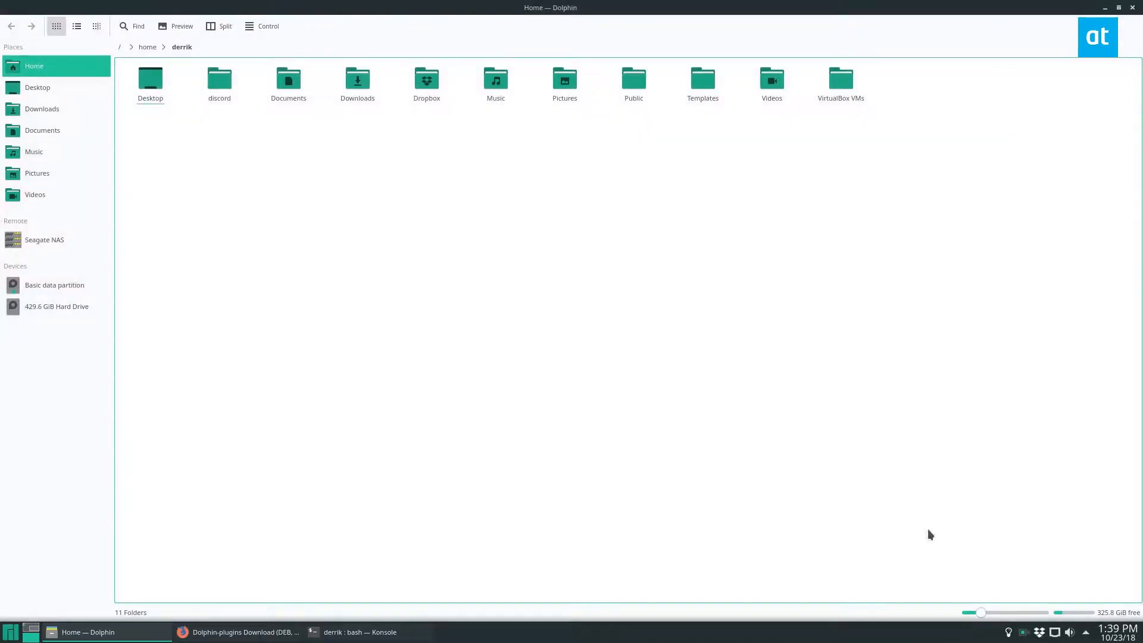
double_click(426, 79)
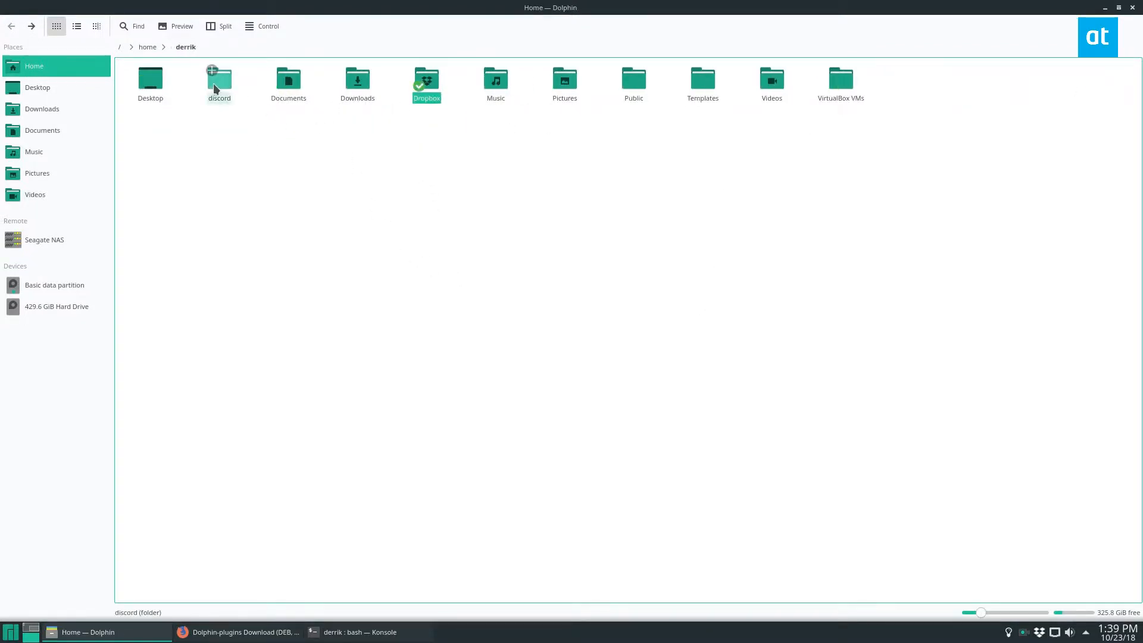
right_click(219, 83)
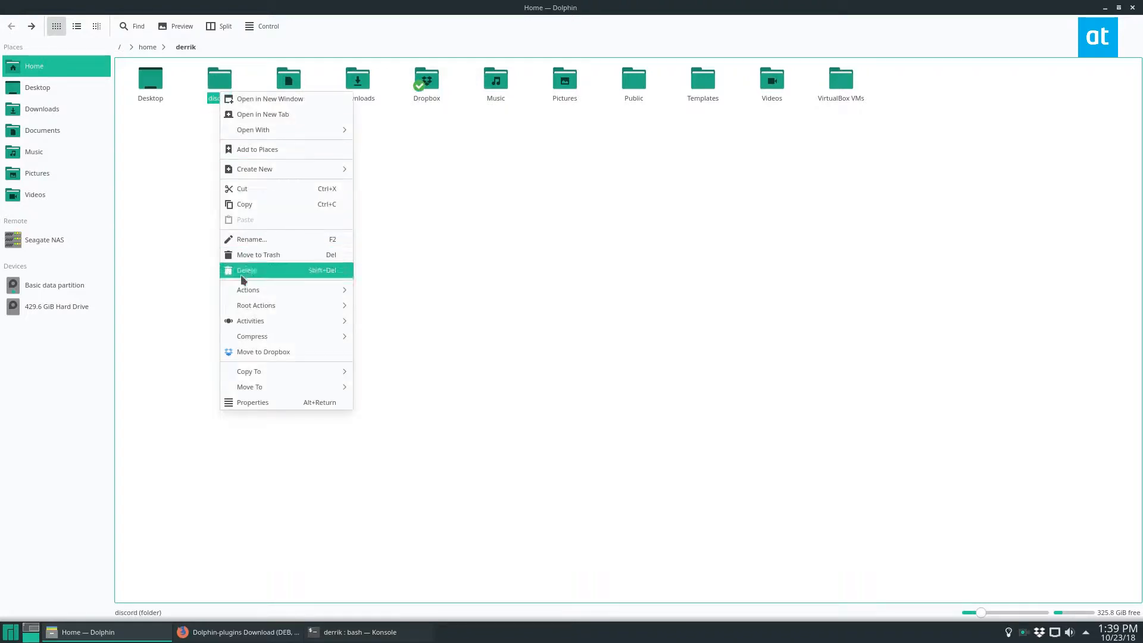
left_click(246, 270)
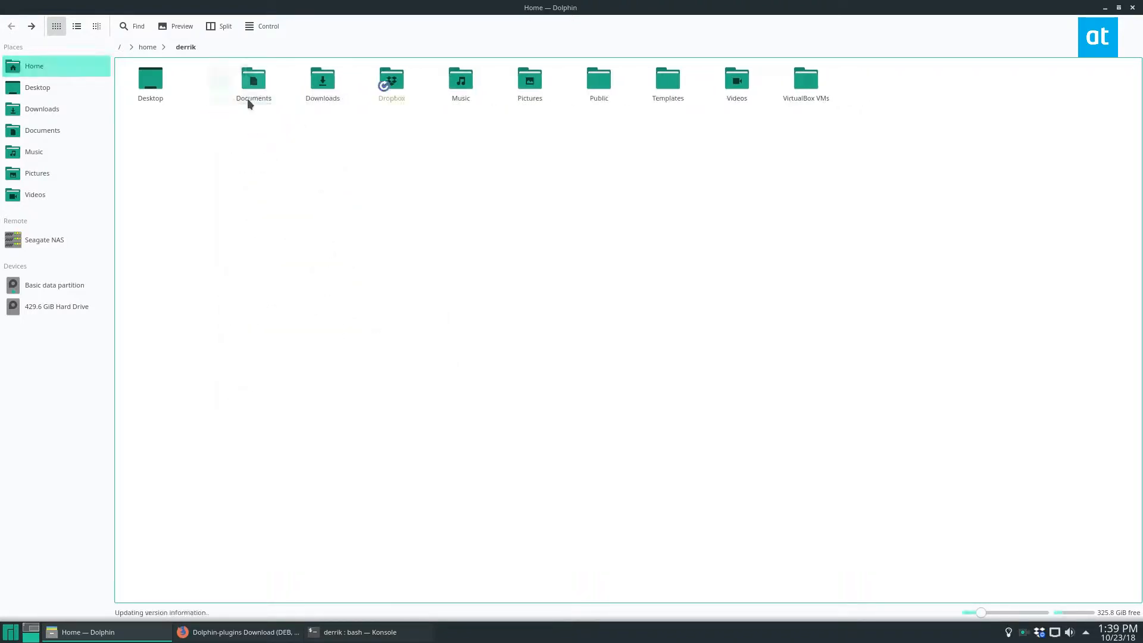
- Inside Dropbox's Disk Images folder, view the Dropbox context actions for Win10_1809_English_x64.iso and dismiss them
double_click(391, 79)
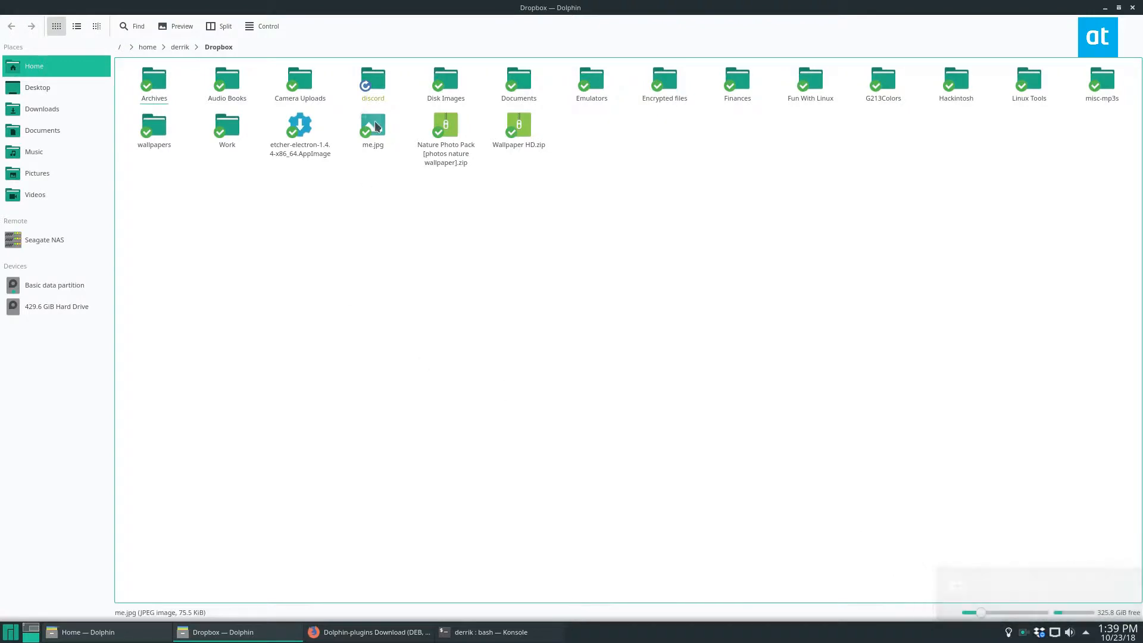
left_click(373, 82)
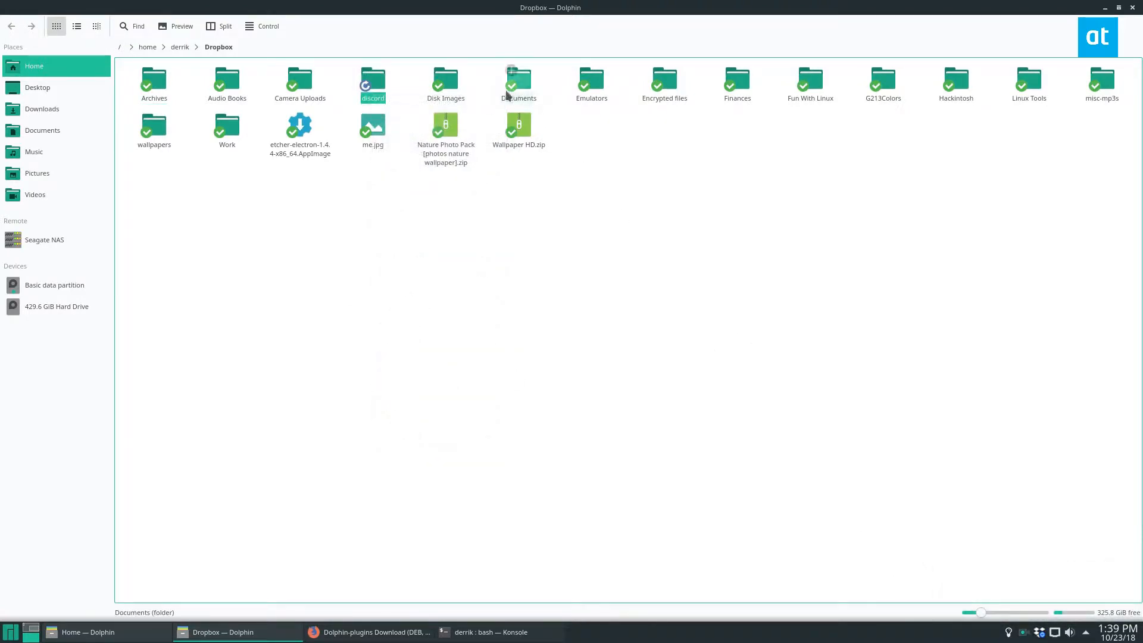
right_click(214, 87)
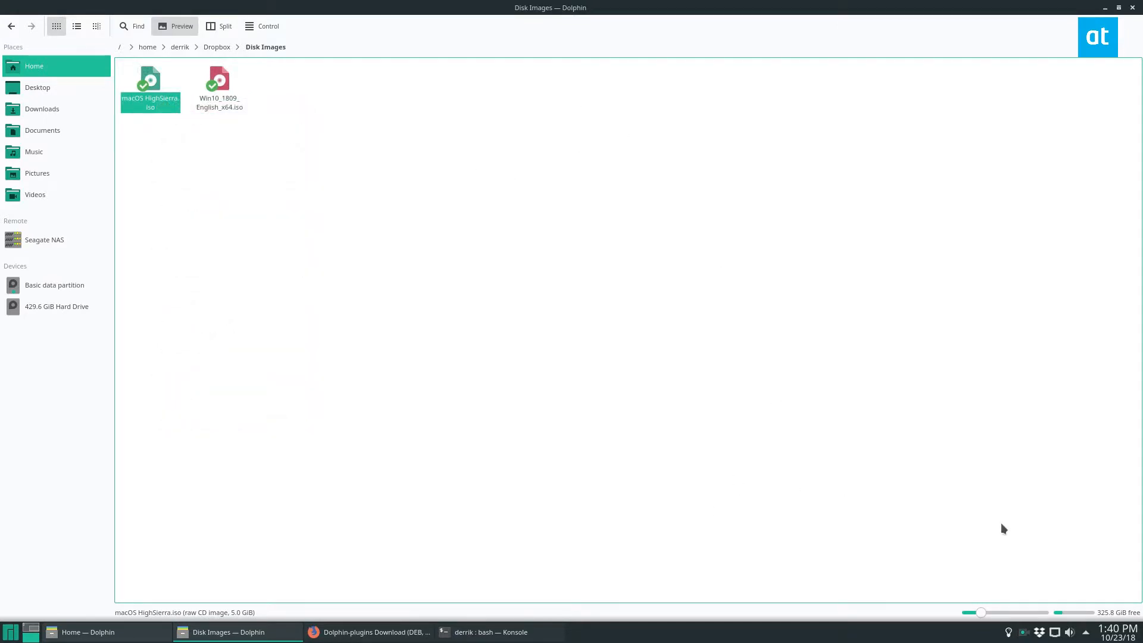
right_click(219, 86)
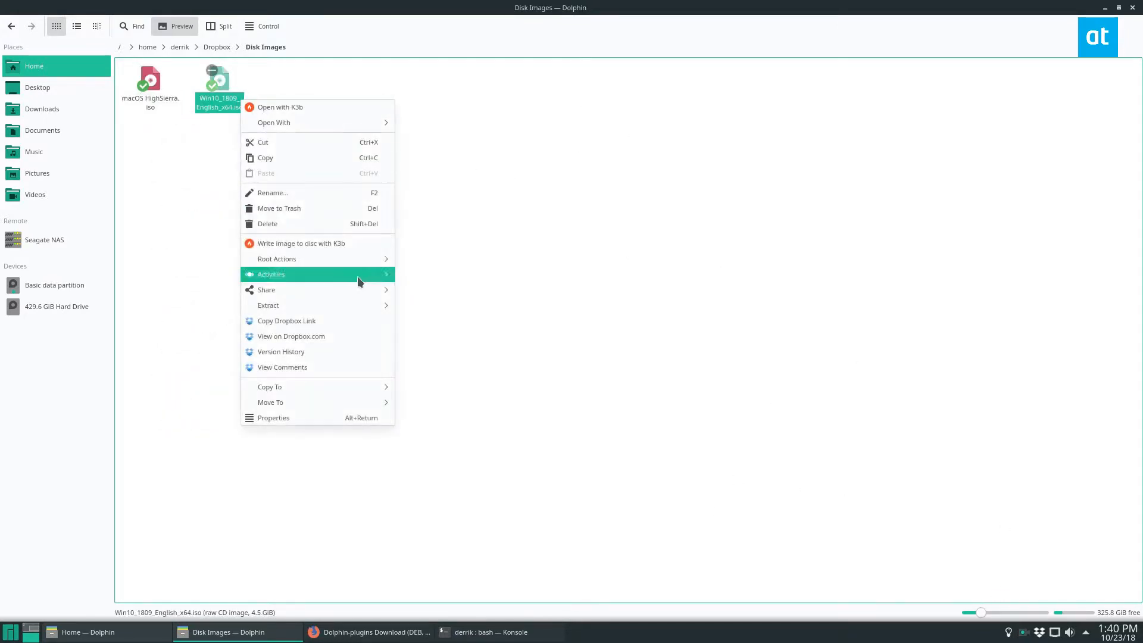
mouse_move(576, 227)
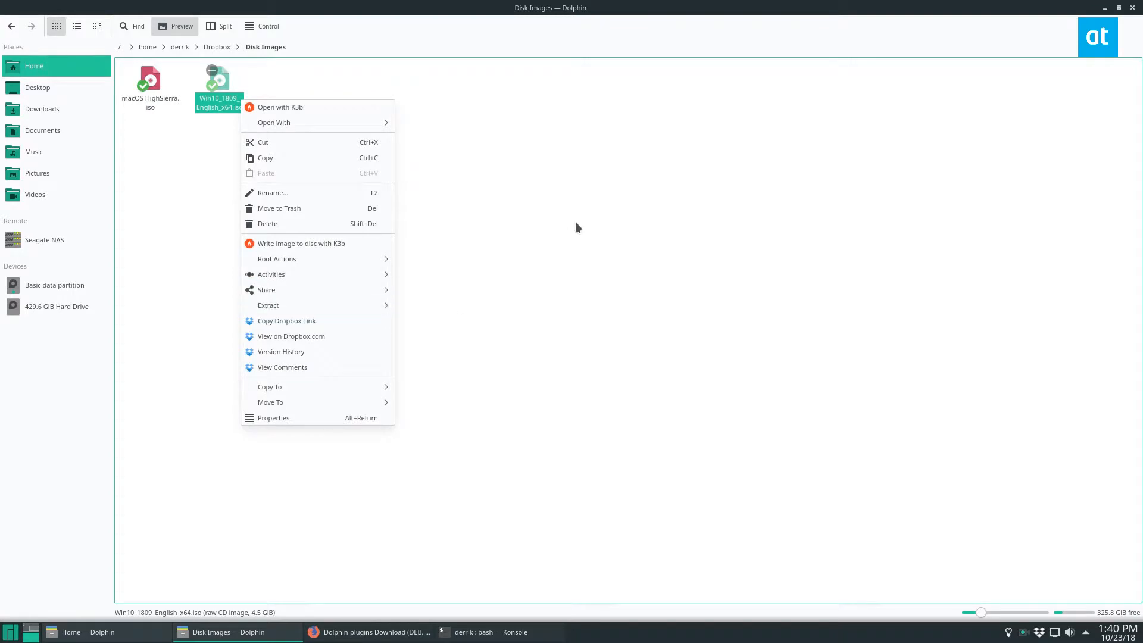
left_click(573, 224)
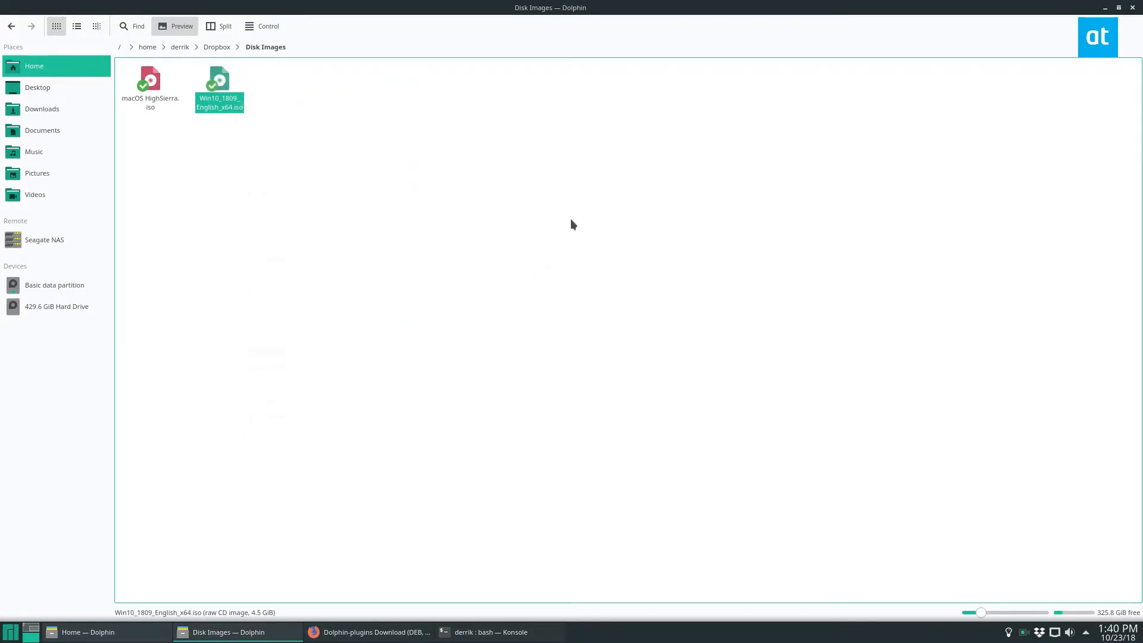
mouse_move(671, 6)
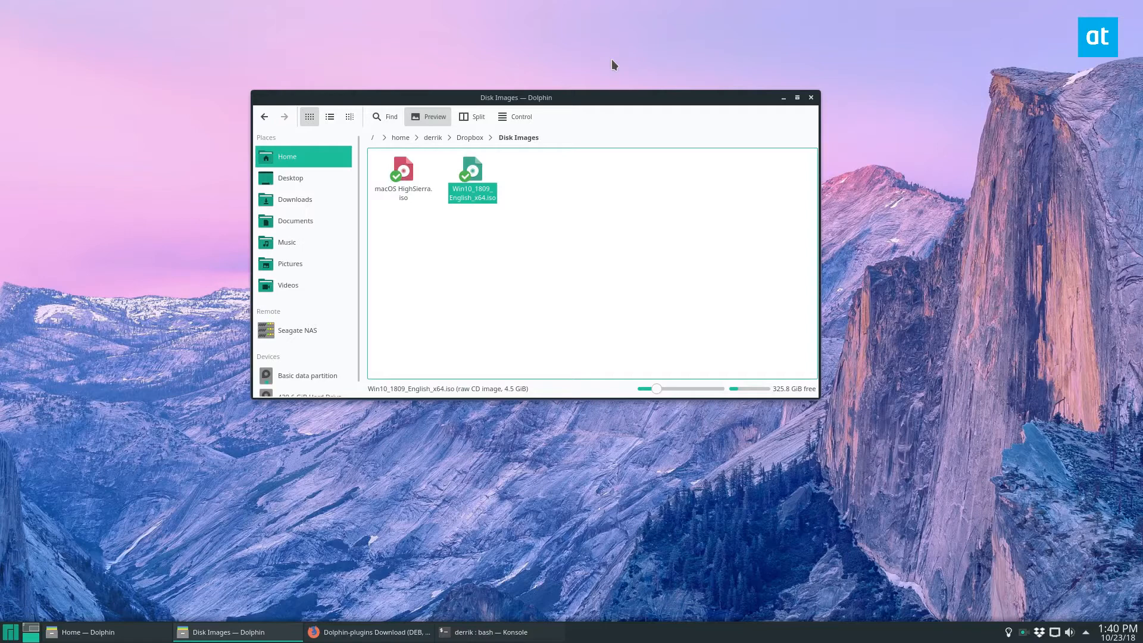
mouse_move(814, 462)
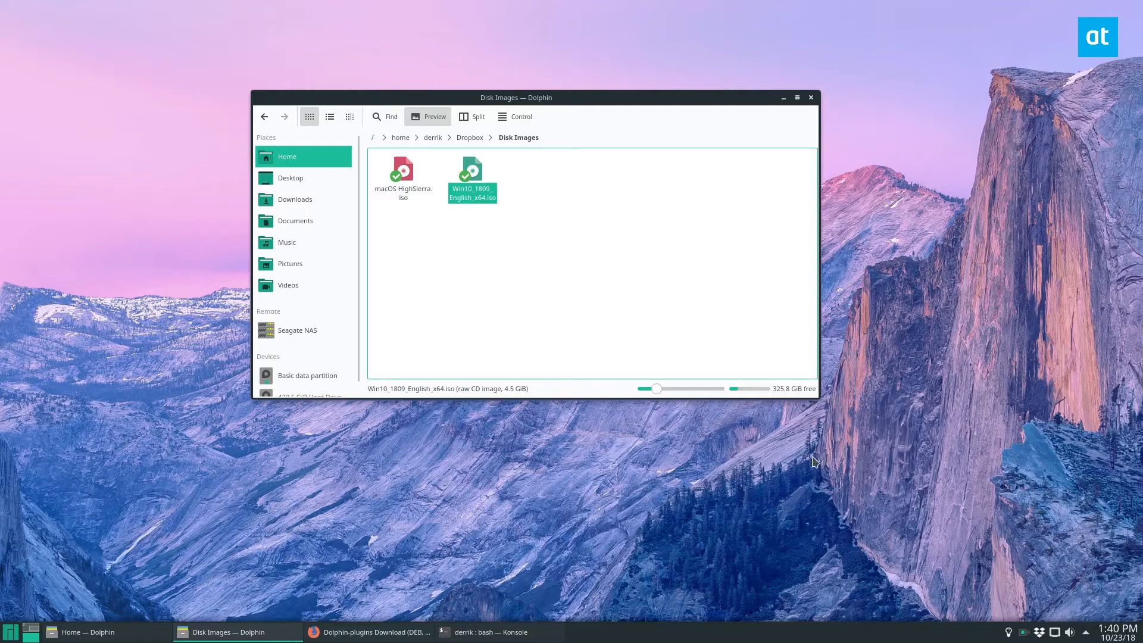